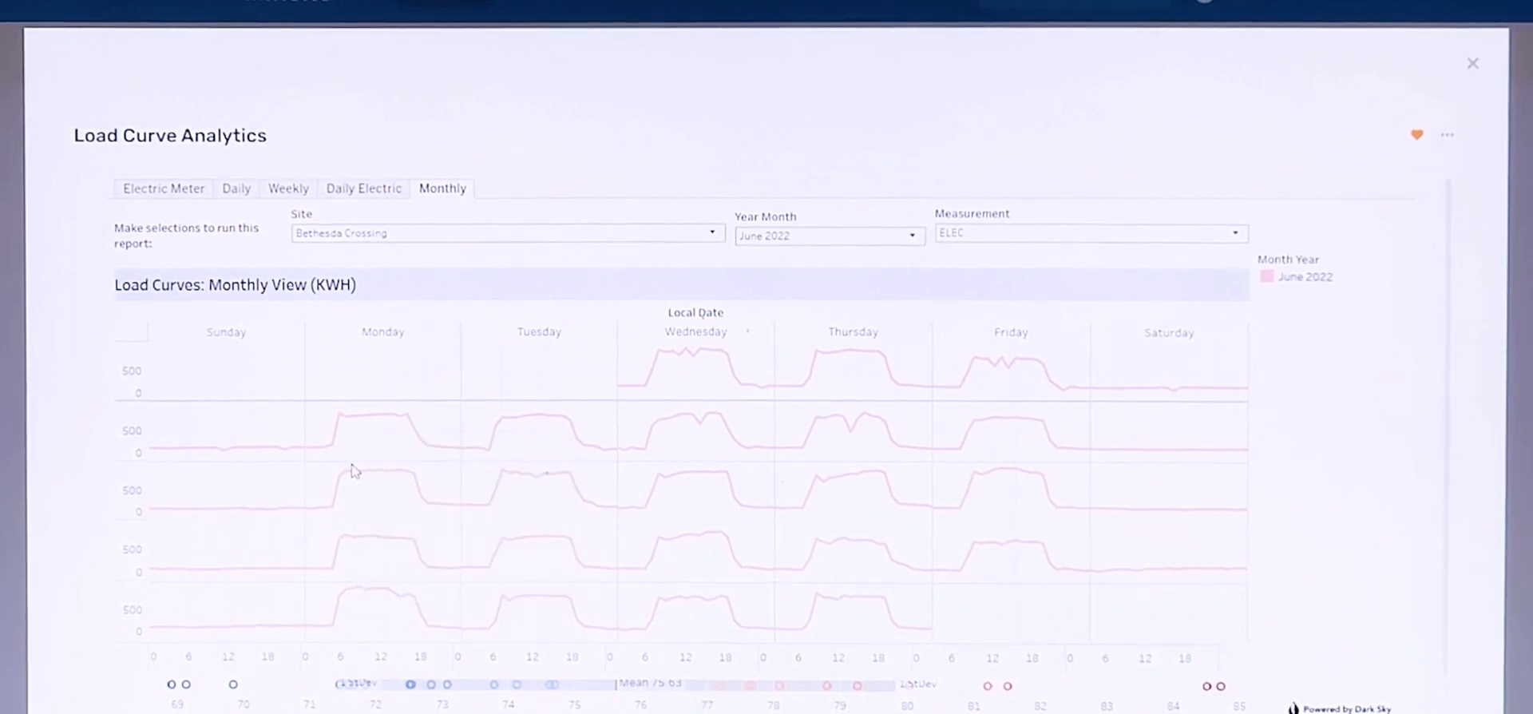
{"action": "mouse_move", "coordinate": [355, 475]}
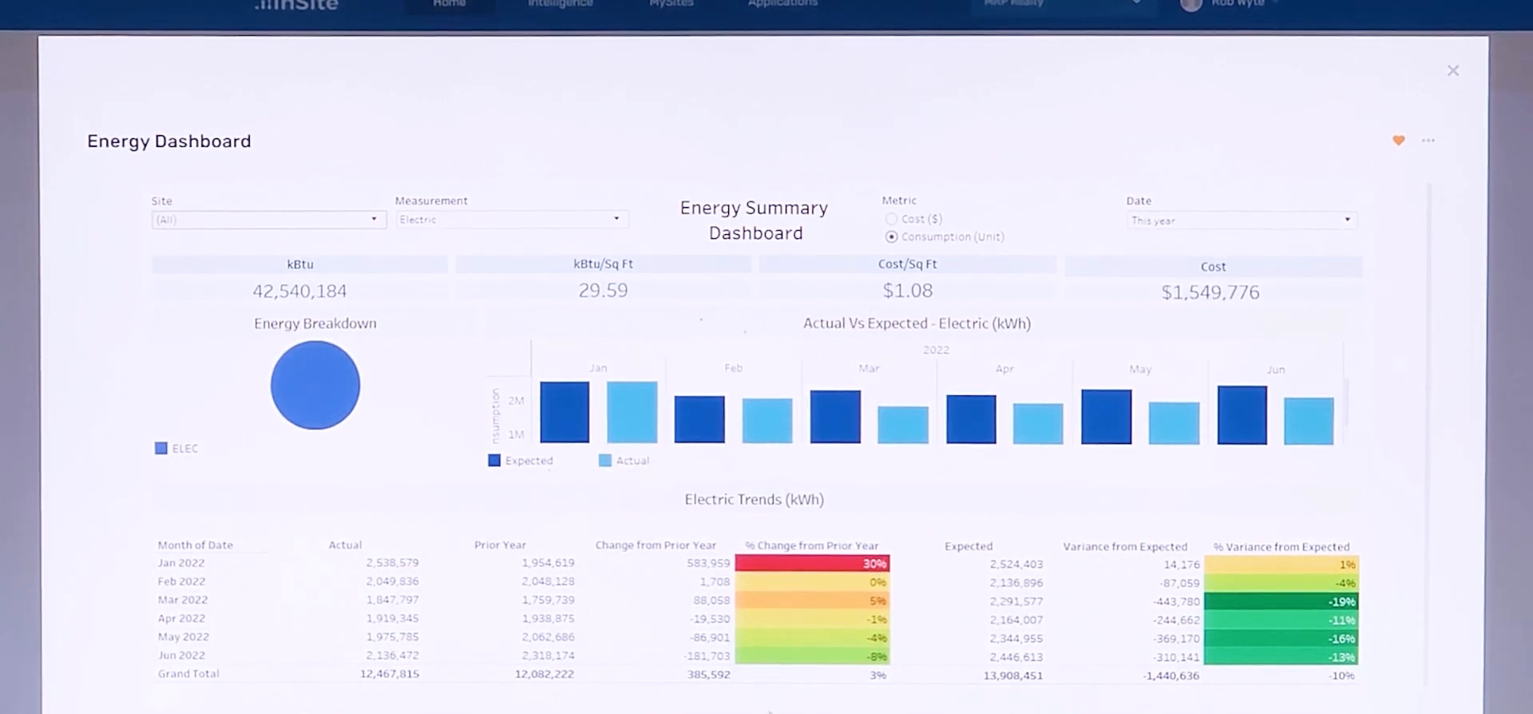
Step: Review the Energy Summary Dashboard and close it to return to the Home overview
{"action": "scroll", "scroll_direction": "down", "scroll_amount": 3}
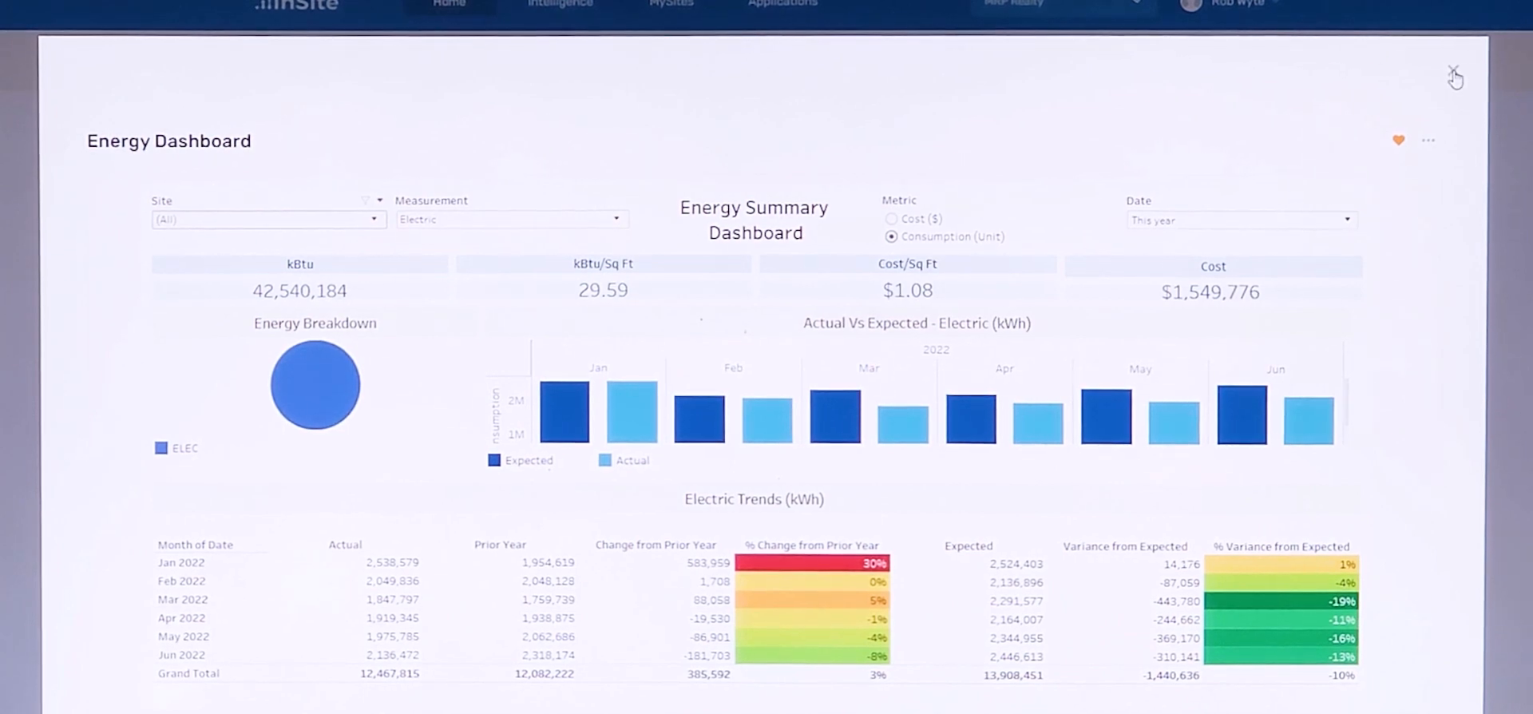
{"action": "left_click", "coordinate": [1453, 75]}
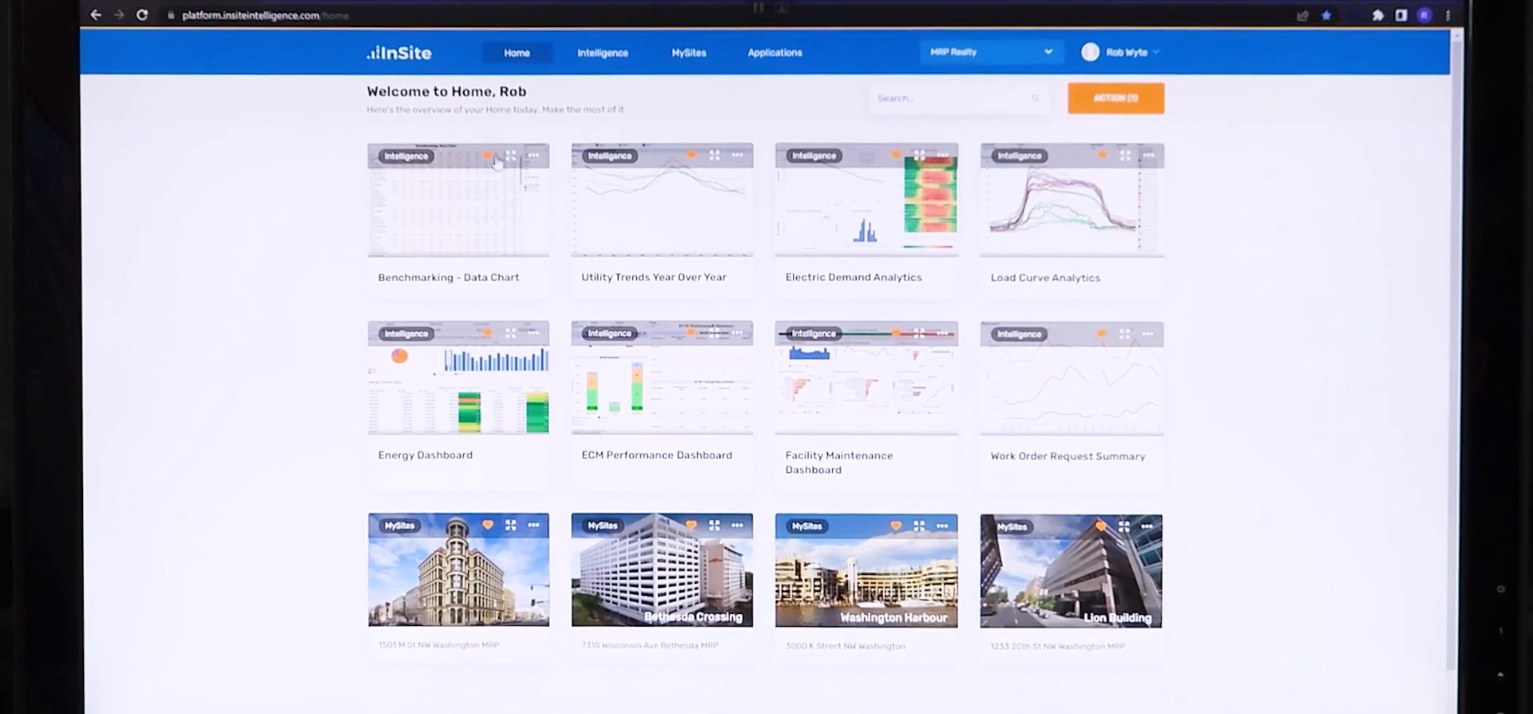
Step: Drill from the ECM Performance Dashboard's 29 implemented operational ECMs into the Lion Building ECM List
{"action": "left_click", "coordinate": [661, 378]}
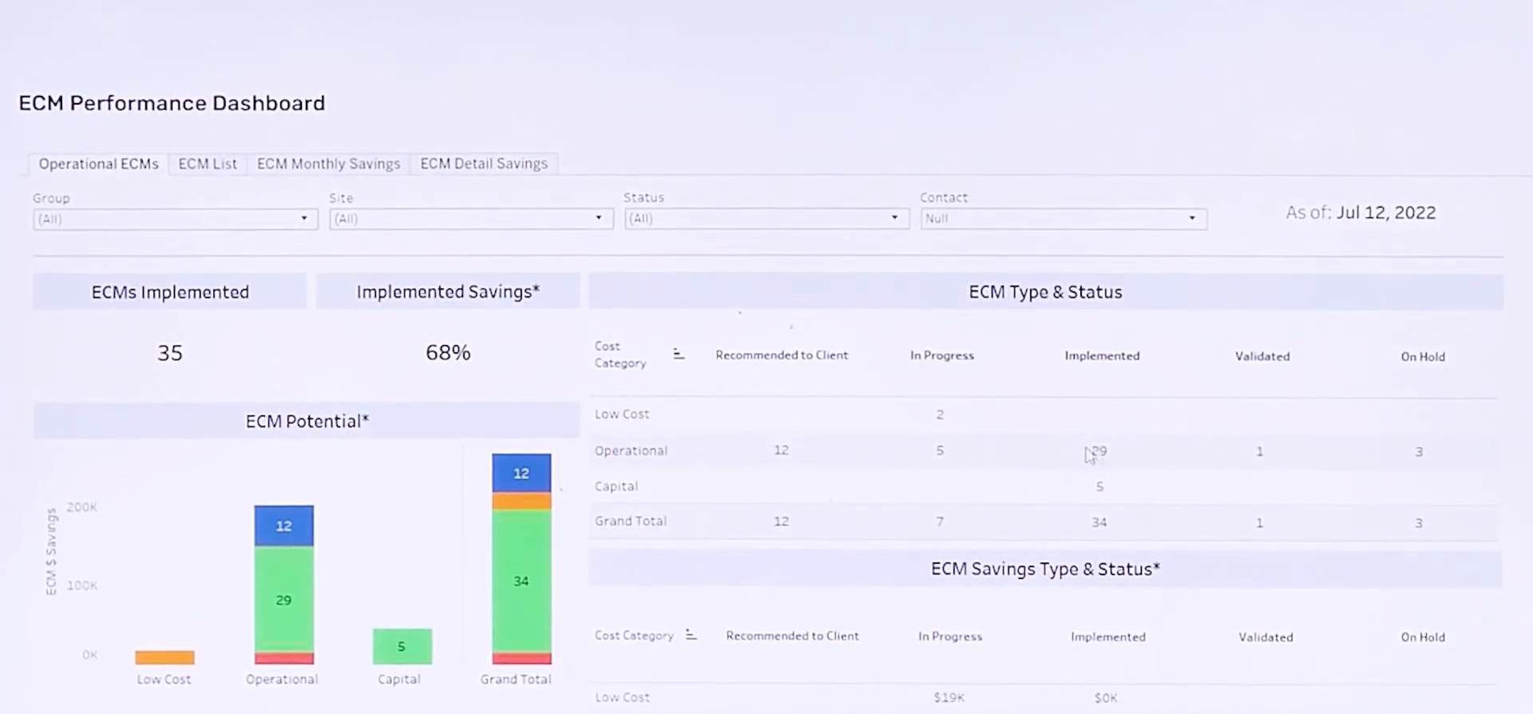
{"action": "left_click", "coordinate": [1099, 450]}
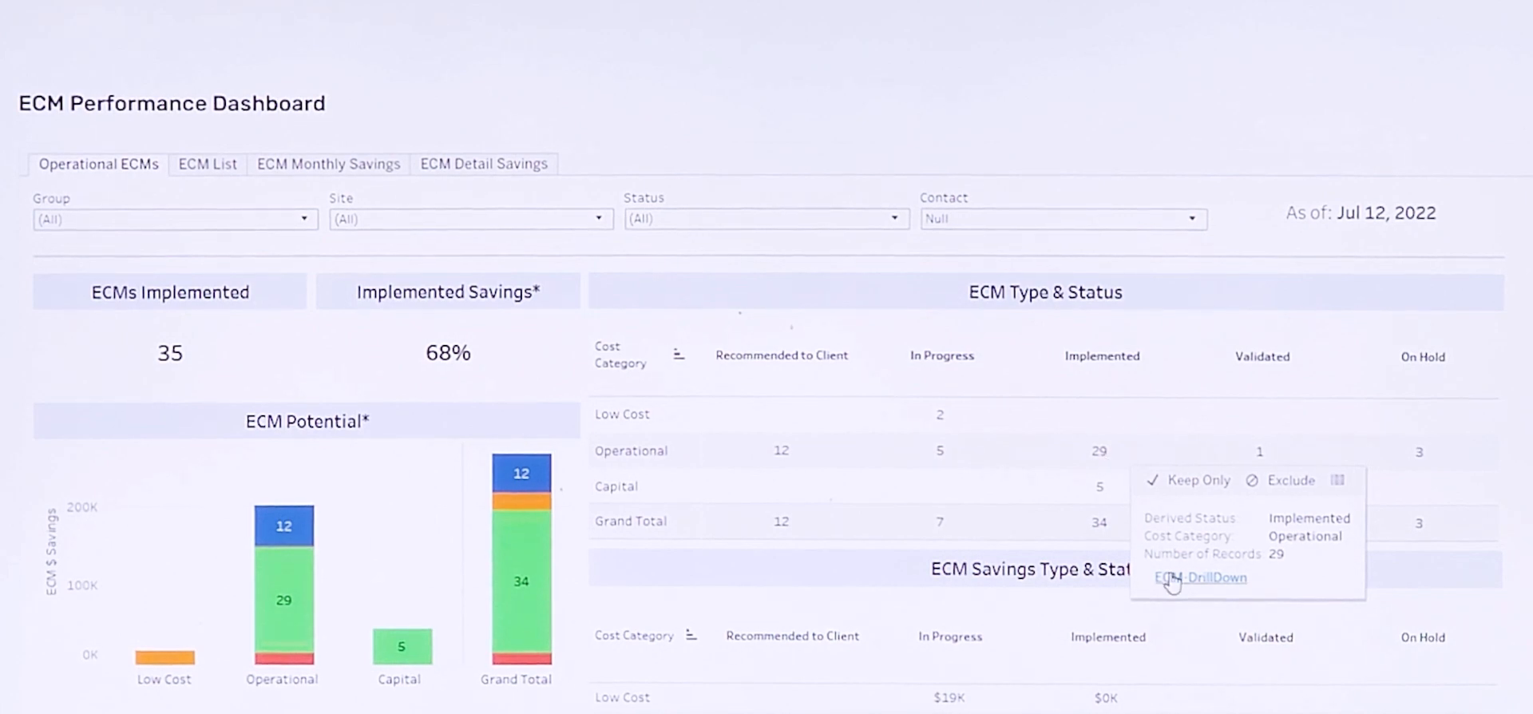
{"action": "left_click", "coordinate": [1199, 577]}
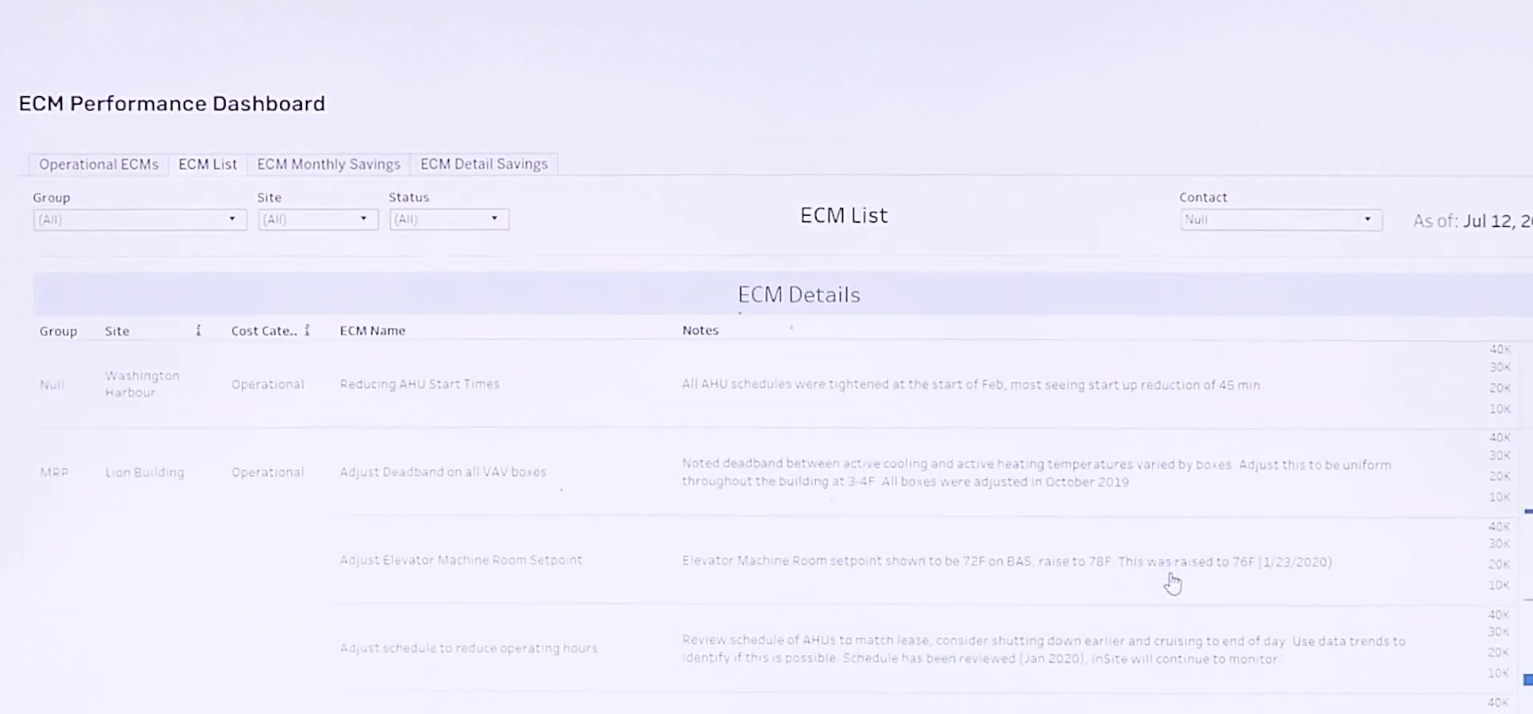
{"action": "scroll", "scroll_direction": "down", "scroll_amount": 3}
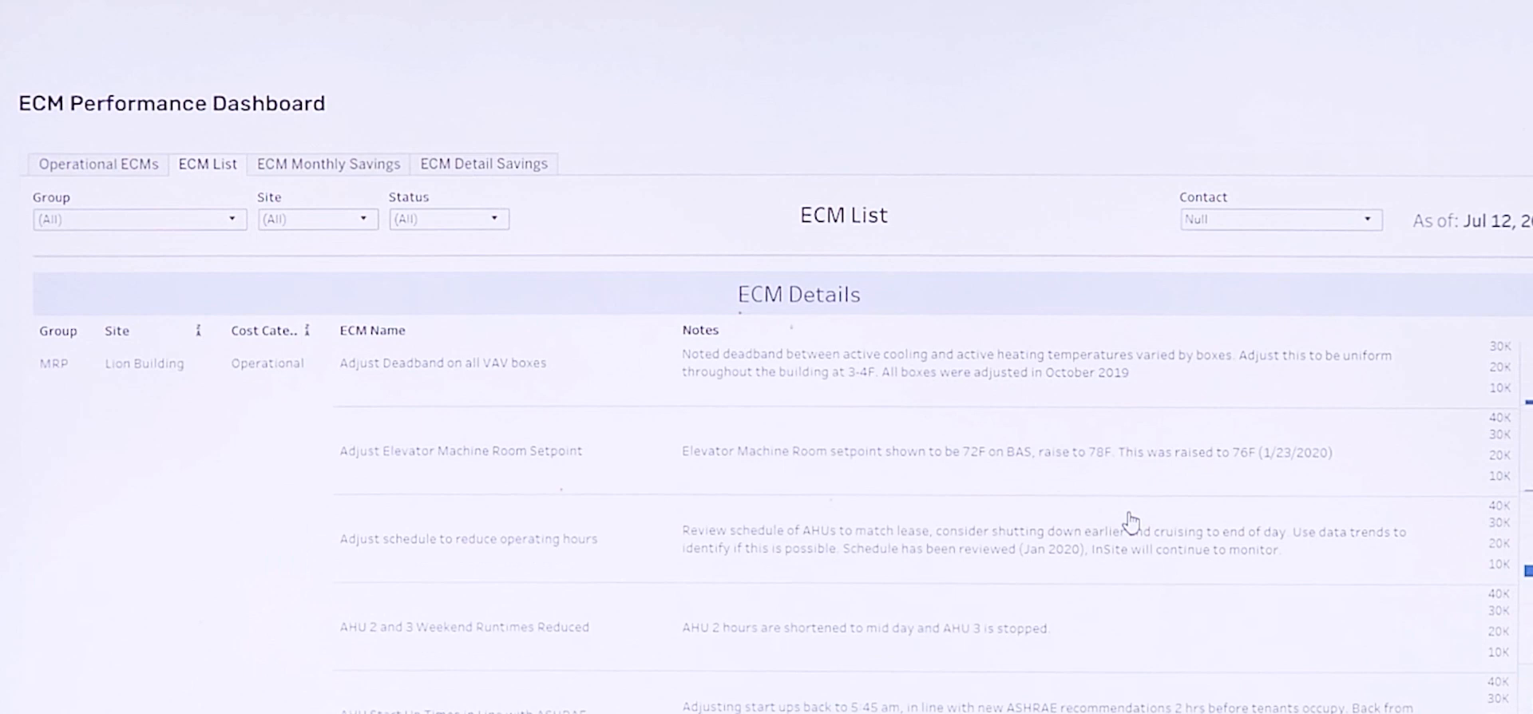